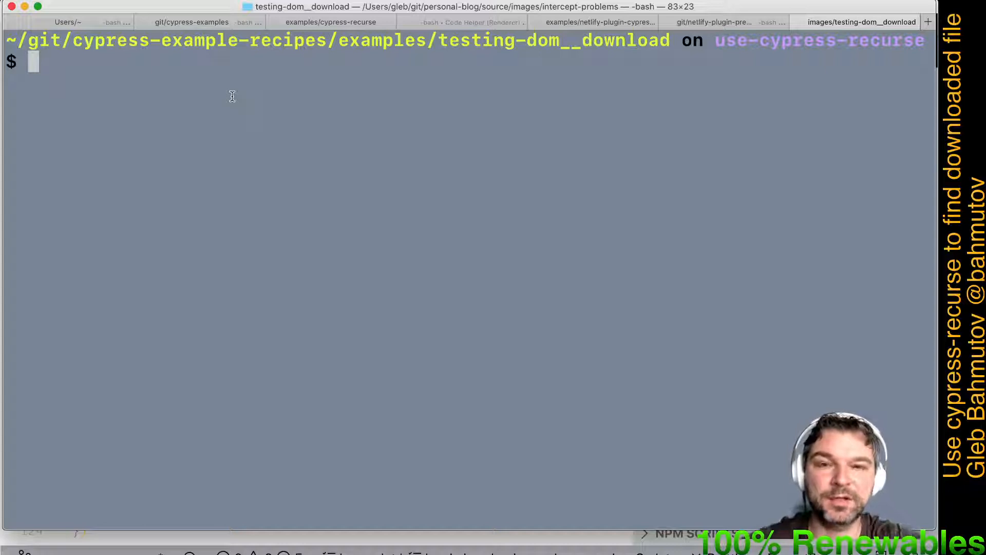
From the repo root, install cypress-recurse as a dev dependency, then return to testing-dom__download.
text(...)
text(npm)
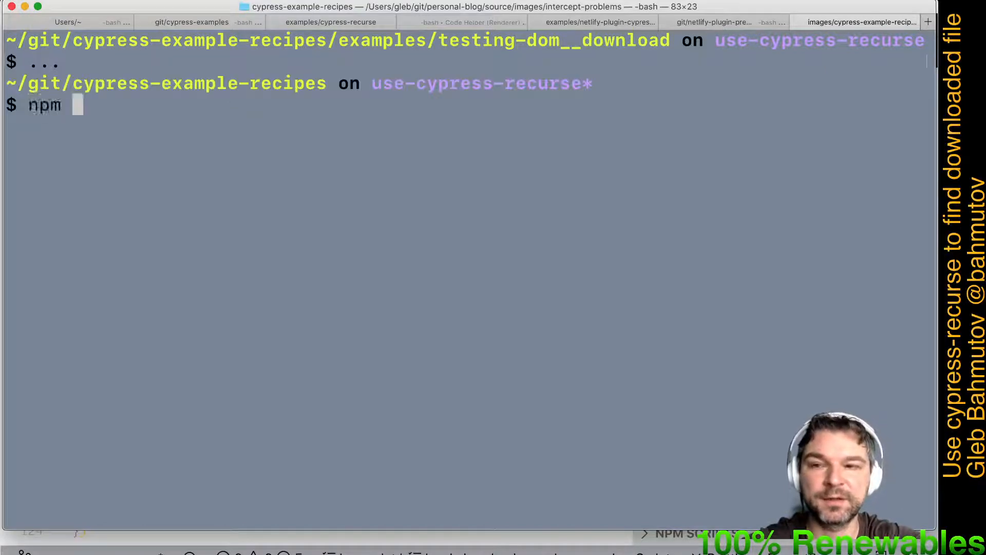
text(i -D cypress-recurse)
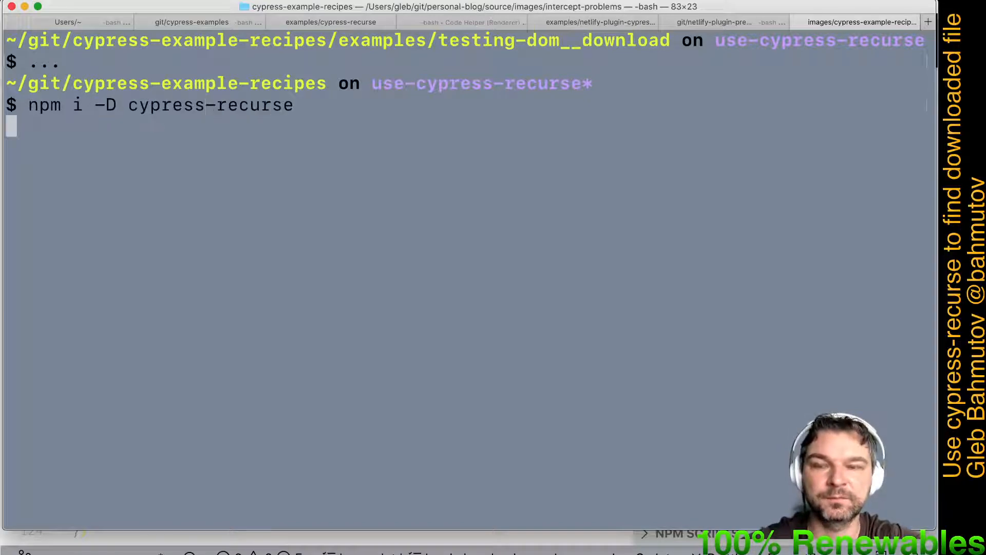
key(Return)
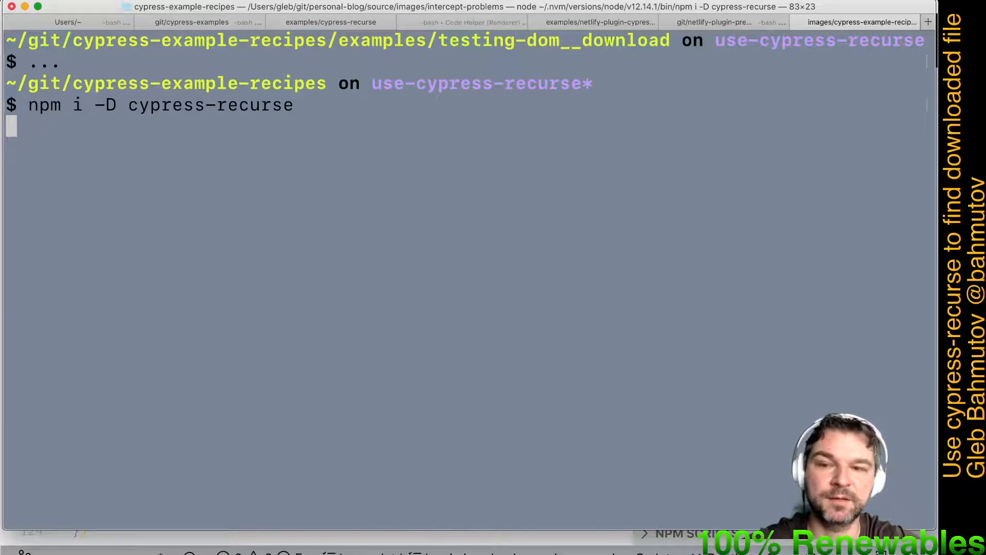
key(Return)
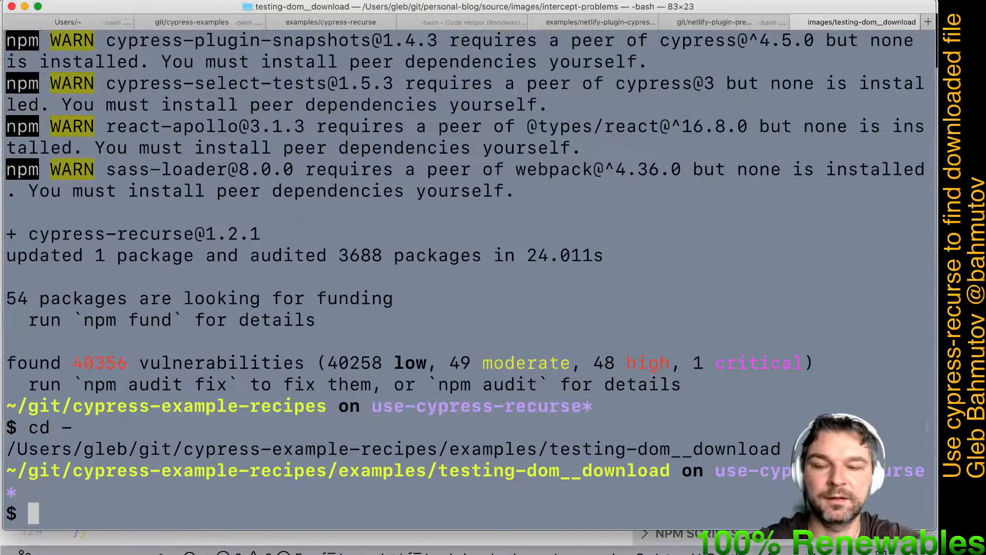
text(npm run e)
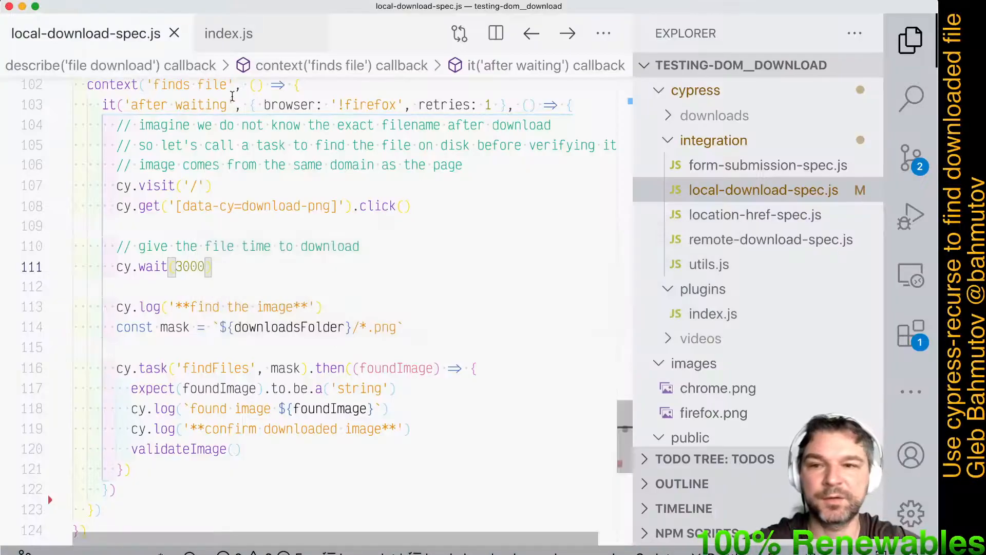
Mark the 'after waiting' test it.only and jump to findFiles in plugins/index.js.
scroll(up, 3)
text(.only)
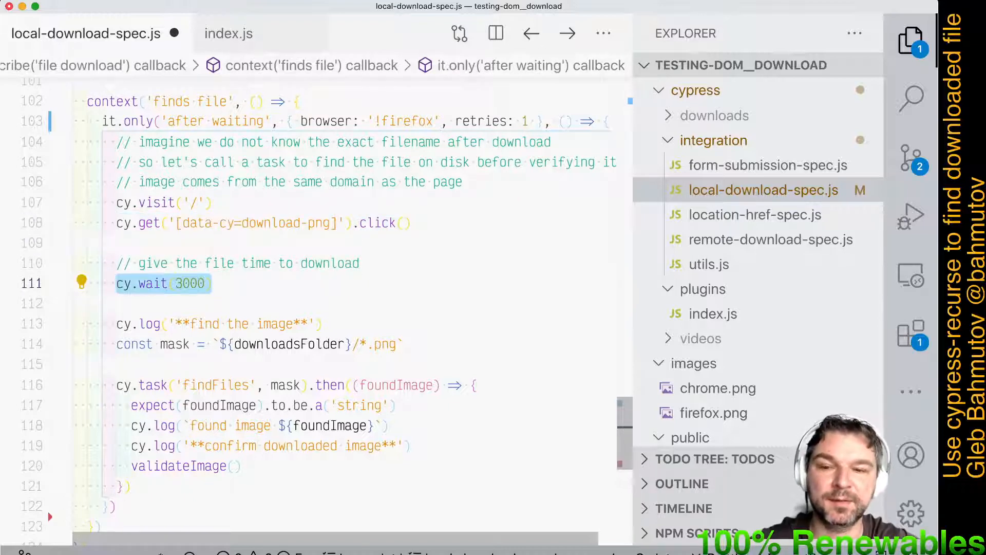
scroll(down, 3)
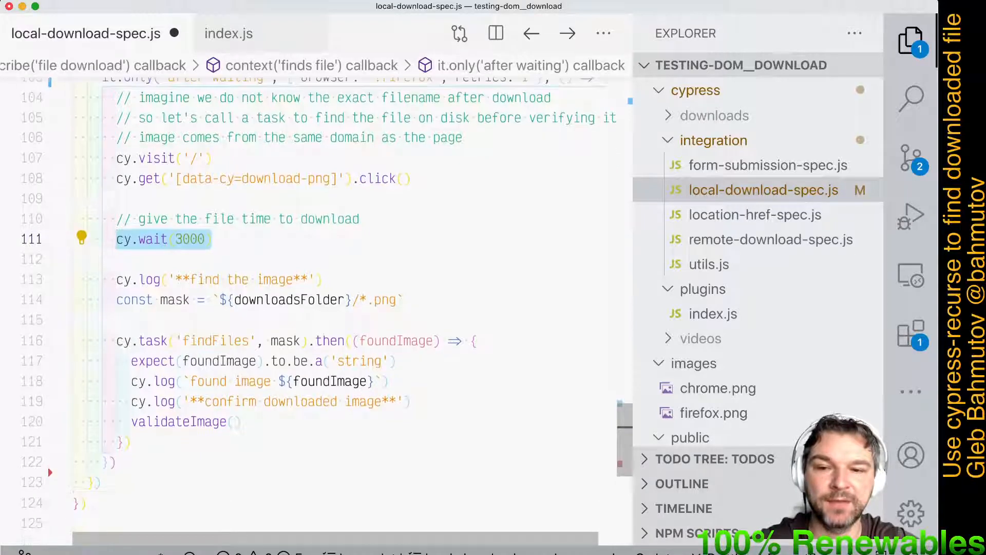
double_click(216, 340)
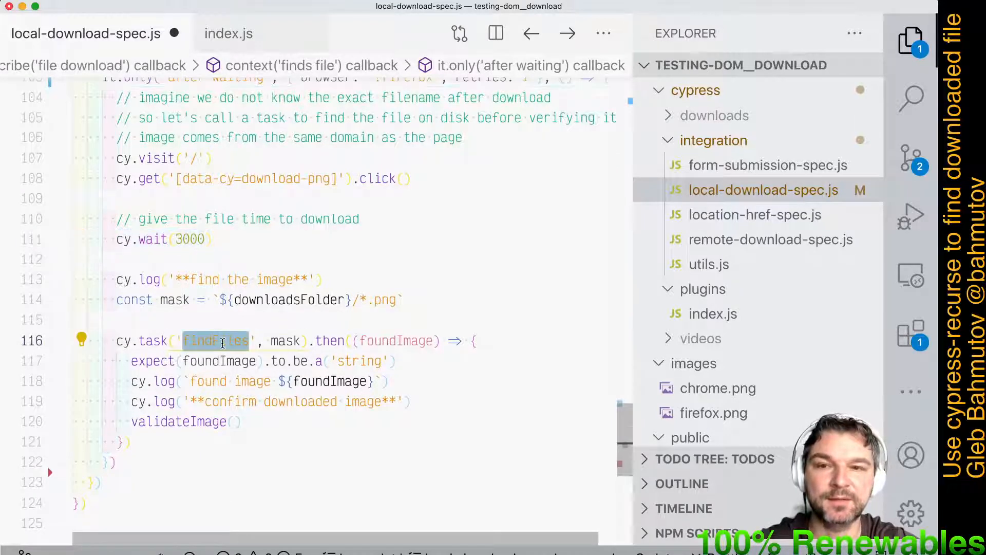
click(714, 314)
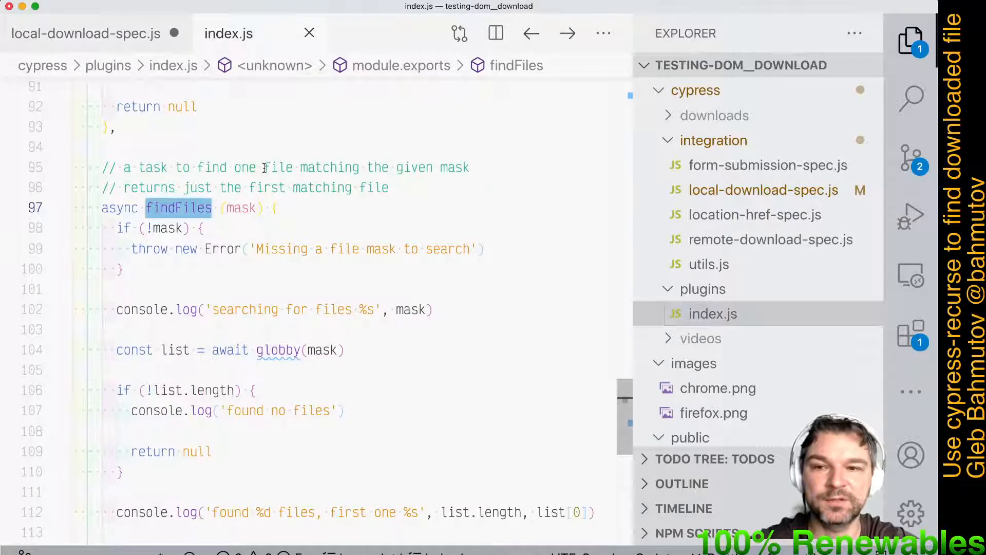
Review findFiles returning null when nothing matches, then save local-download-spec.js and open Cypress.
scroll(down, 3)
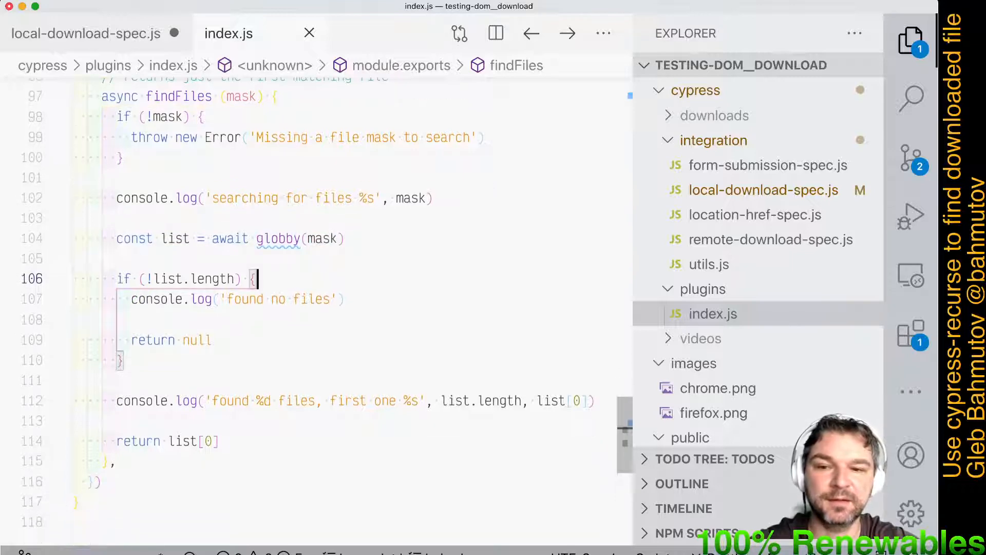
double_click(196, 339)
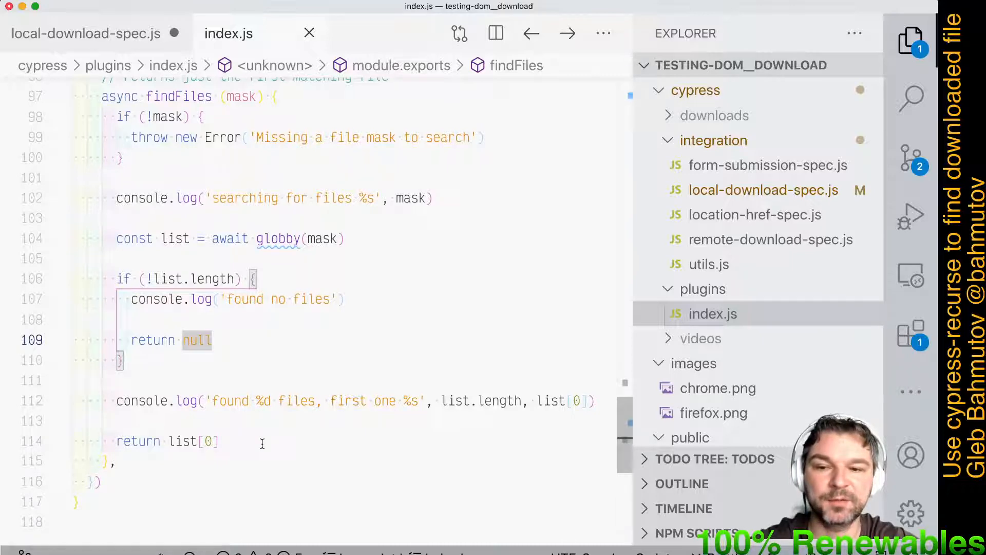
click(85, 33)
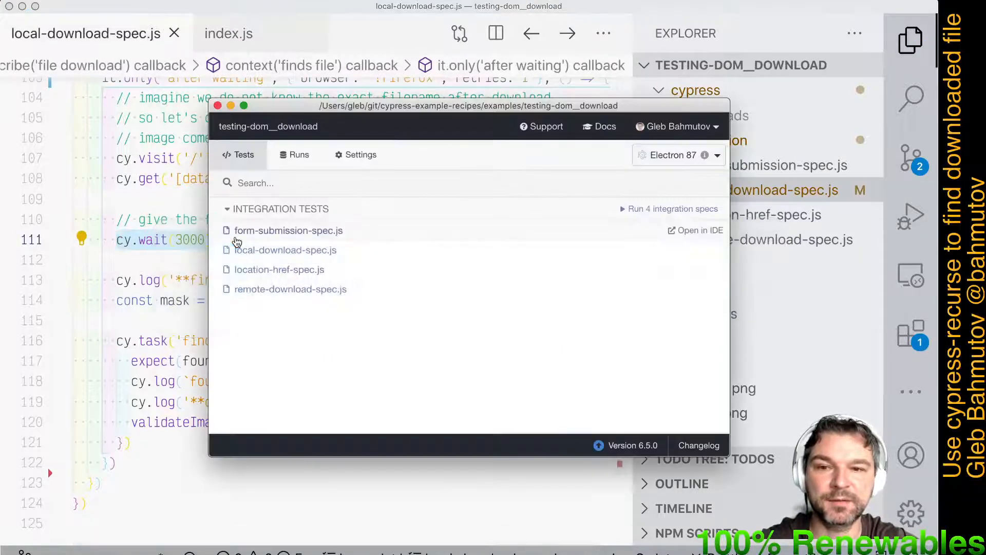
click(284, 250)
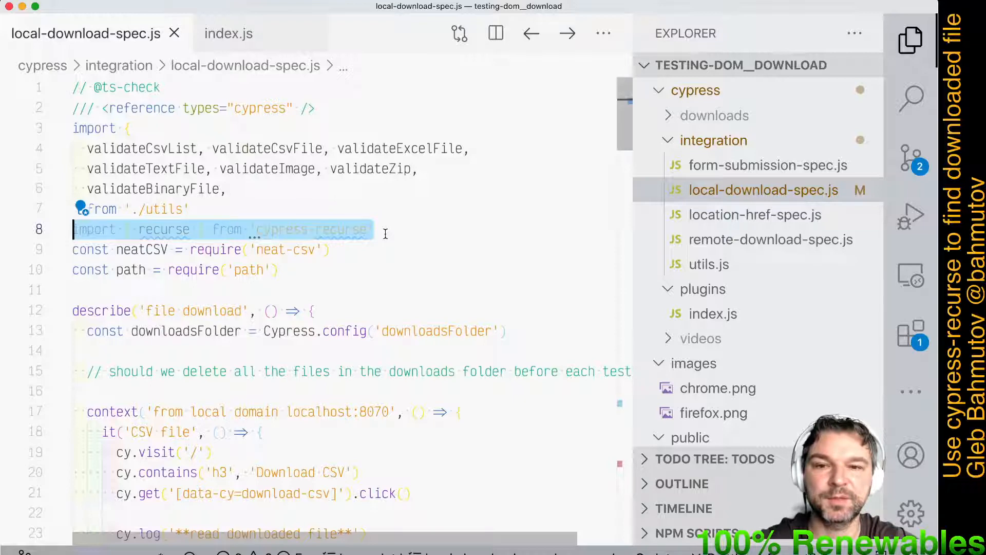
Import recurse and copy the test as it.only('using cypress-recurse'), dropping cy.wait and retries.
scroll(down, 3)
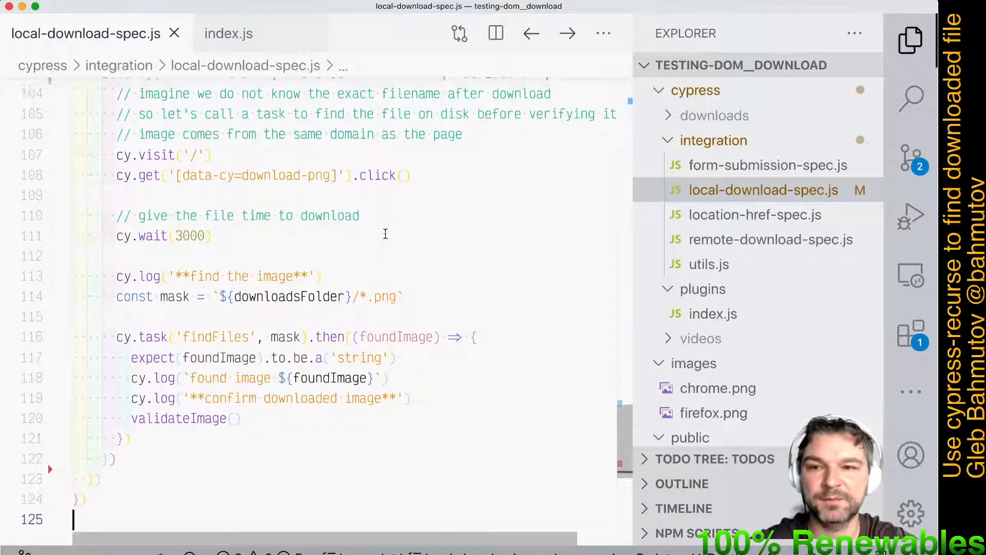
scroll(up, 3)
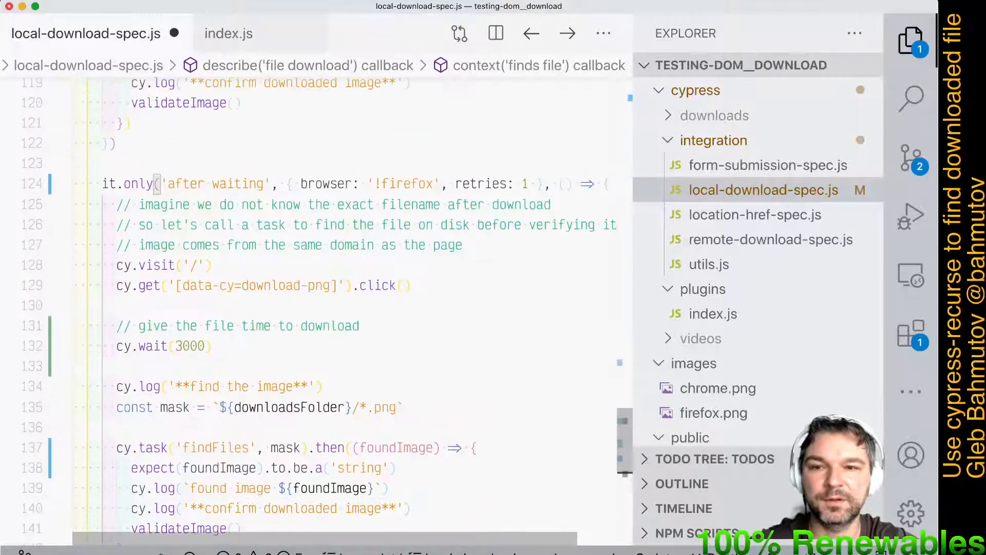
text(using cy)
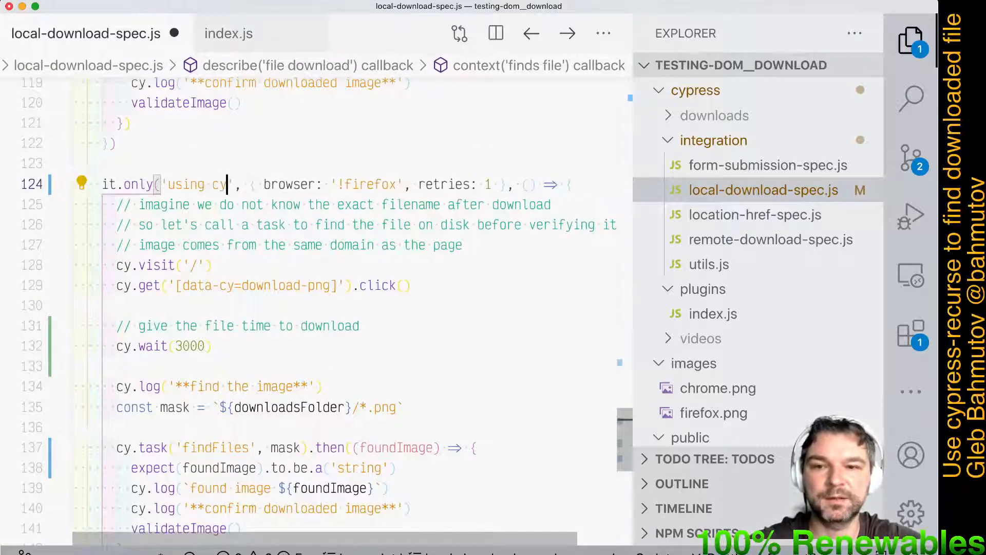
scroll(up, 3)
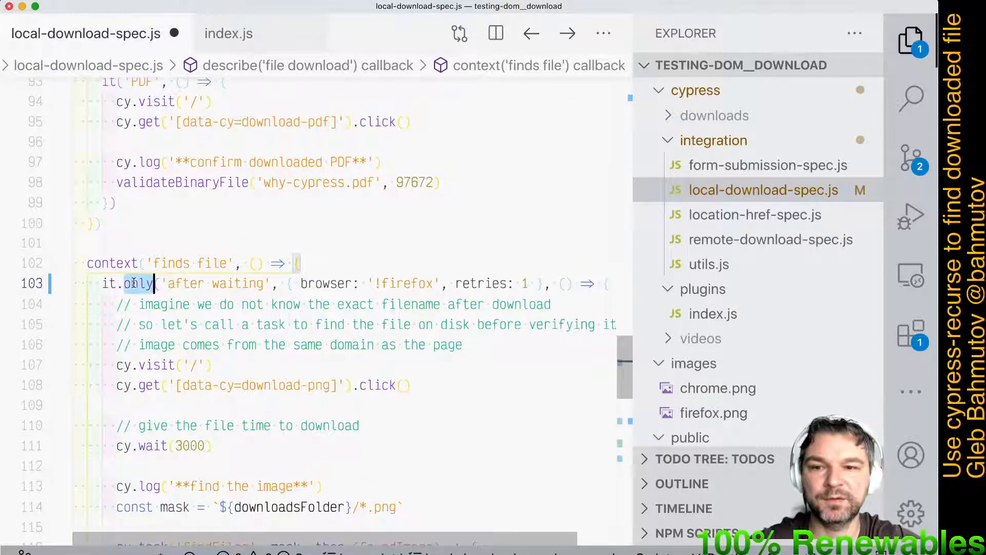
scroll(down, 3)
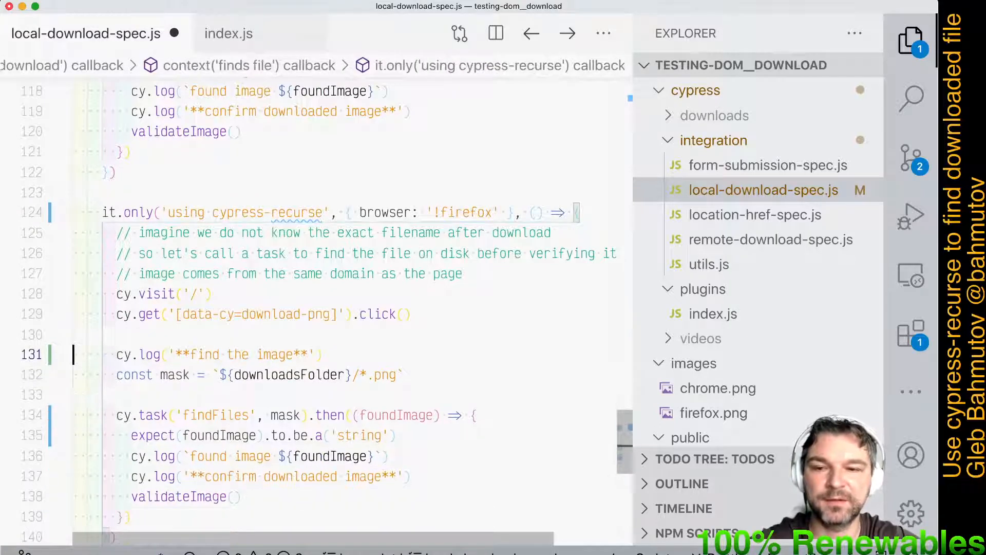
scroll(down, 3)
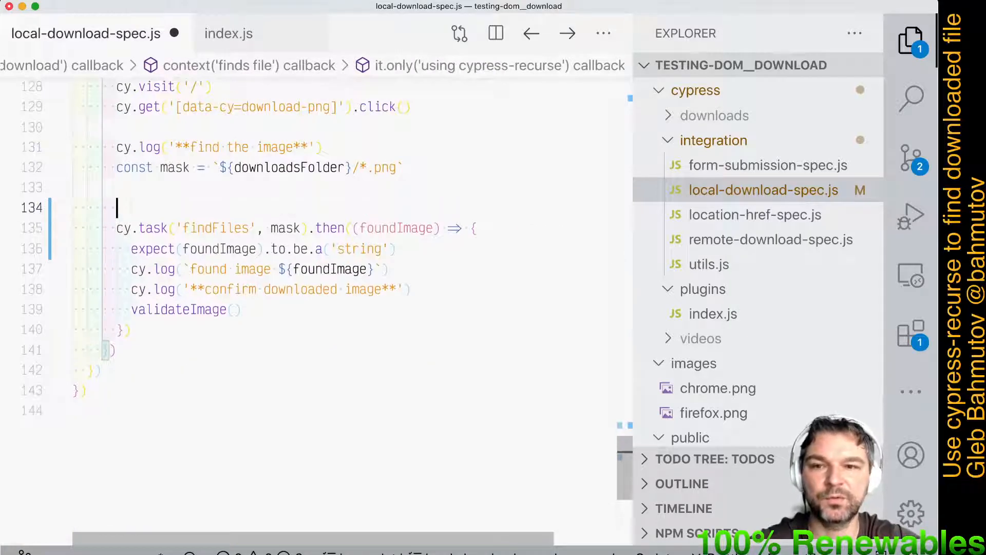
Wrap cy.task('findFiles', mask) in recurse with predicate typeof x === 'string' && Boolean(x).
text(recurse()
text(() => cy.task('findFiles', mask),)
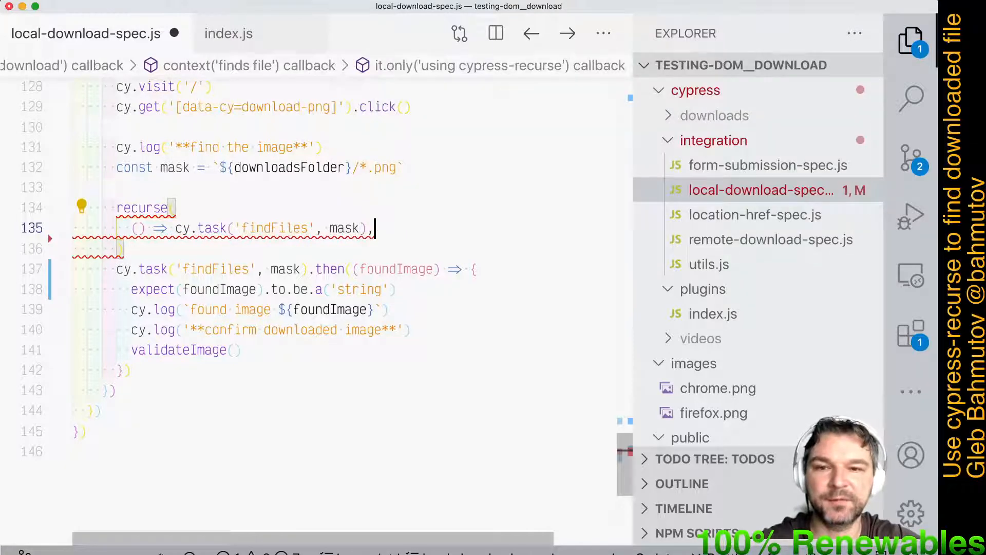
key(enter)
text((x) =>)
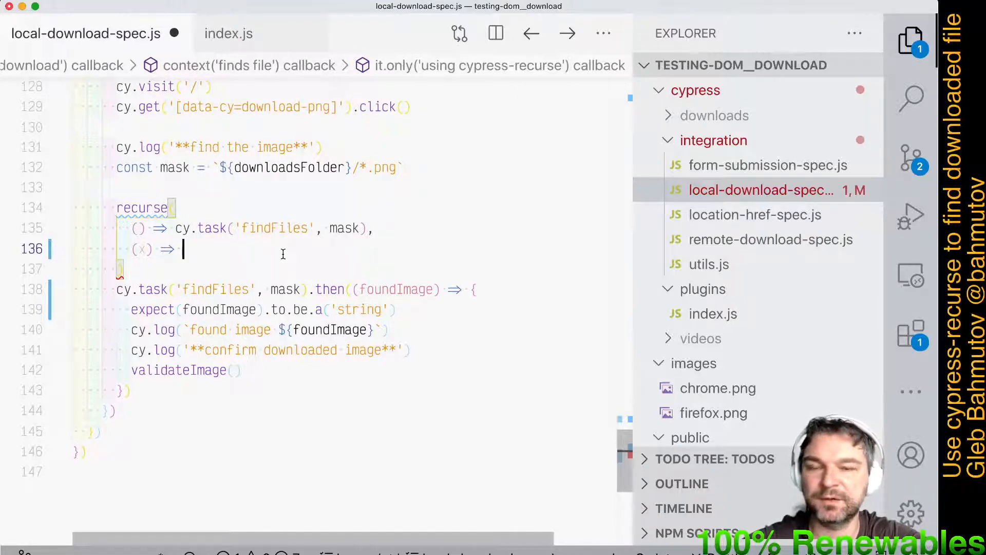
text(typef)
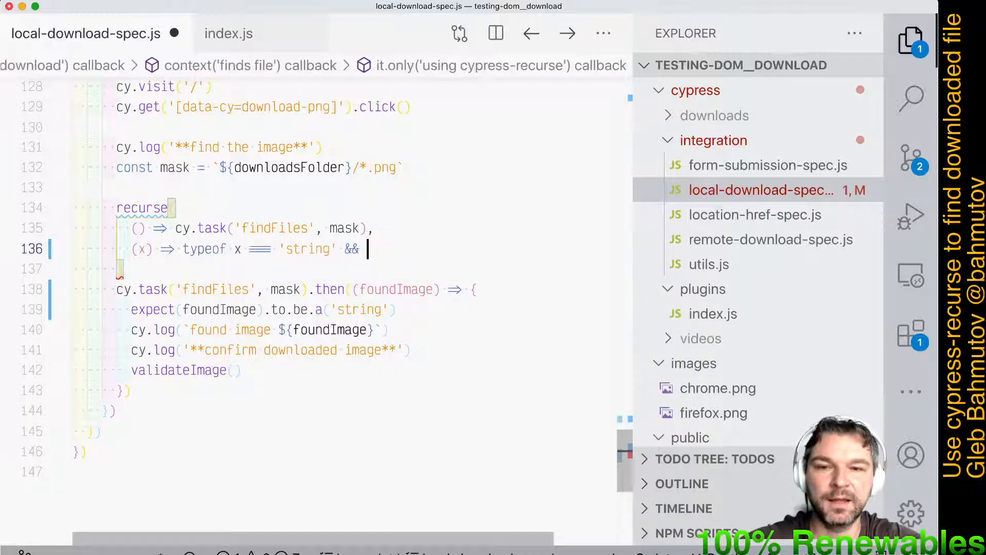
text(x)
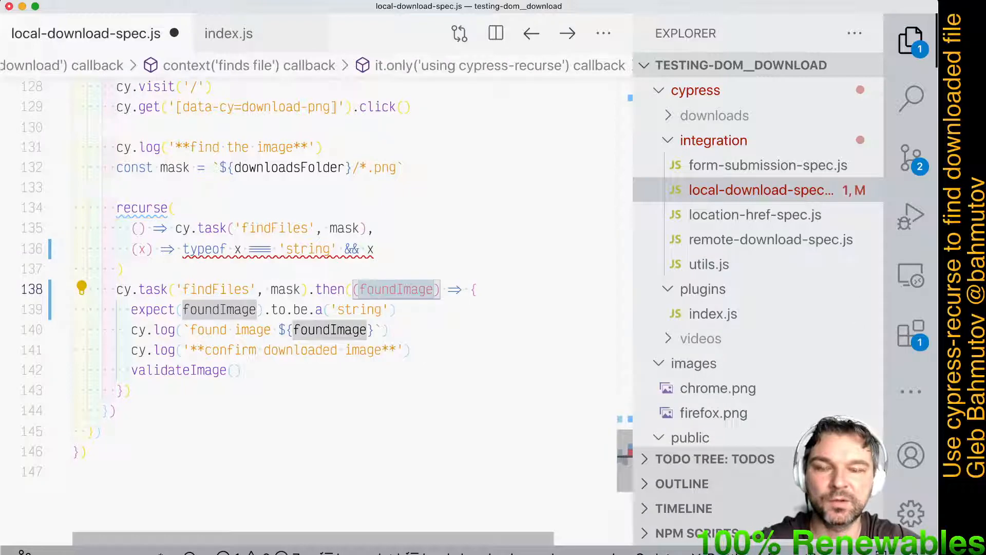
click(375, 250)
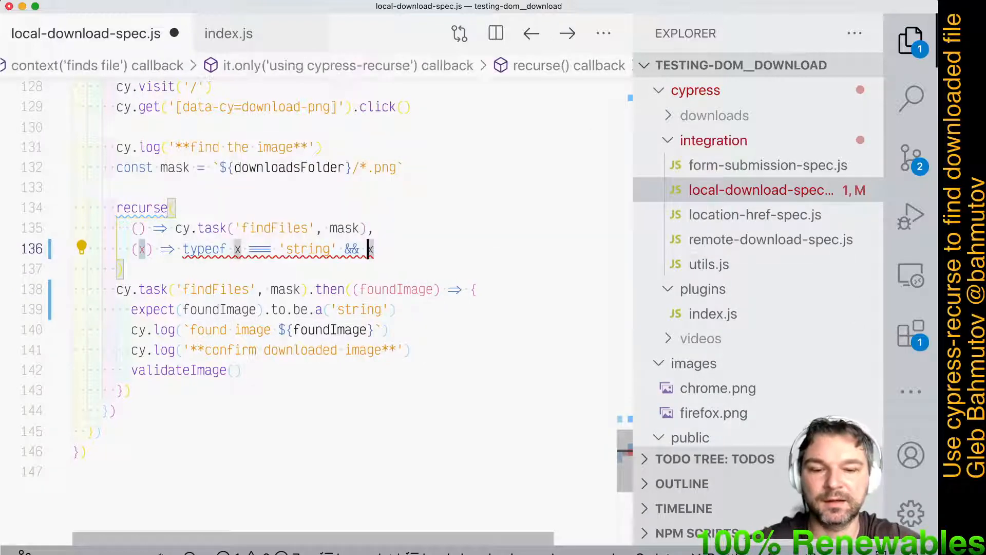
text(Boolean(x))
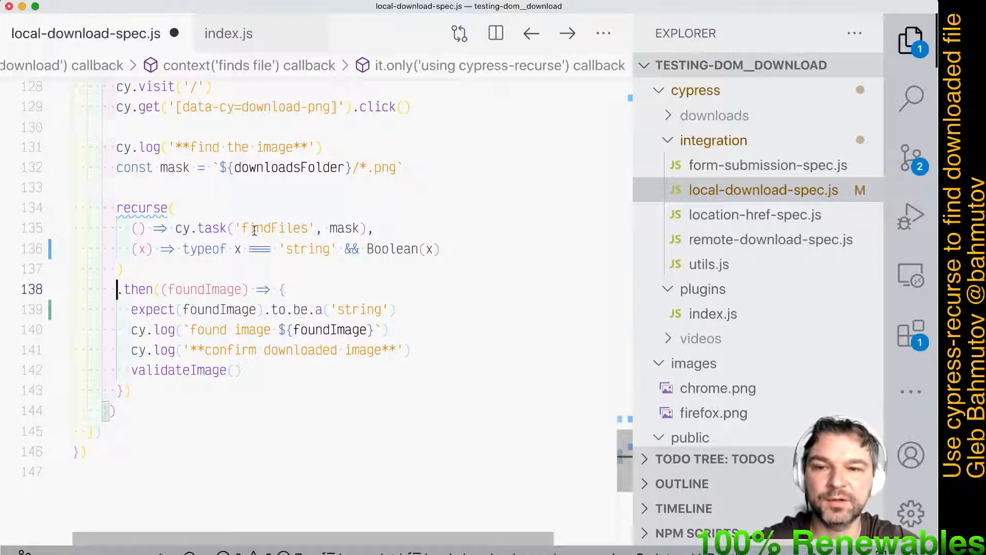
click(252, 227)
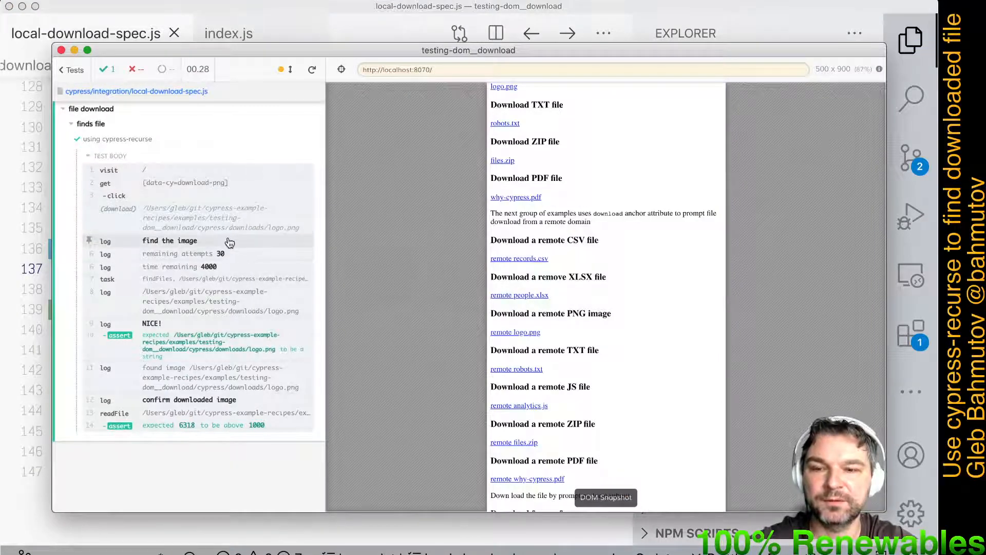
mouse_move(230, 256)
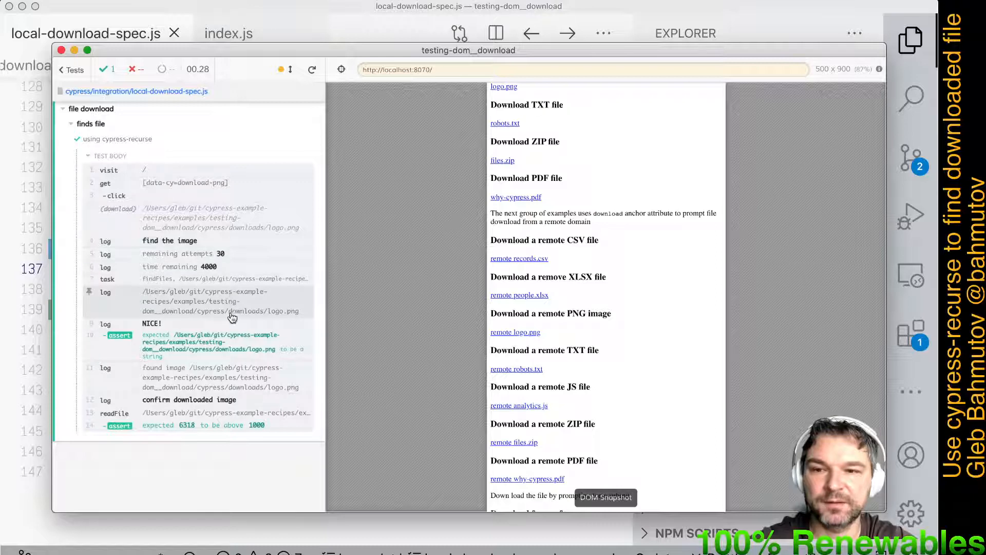
mouse_move(344, 246)
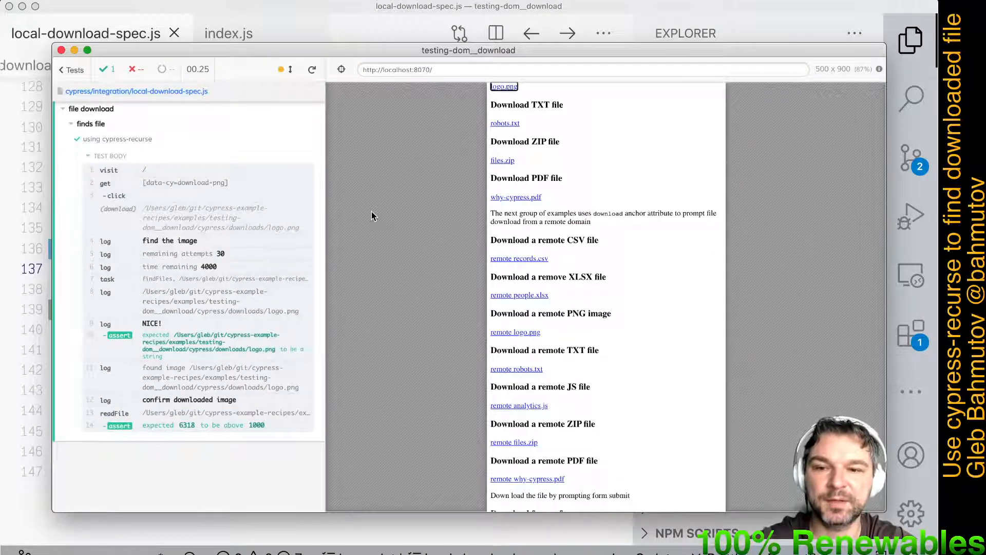
mouse_move(353, 407)
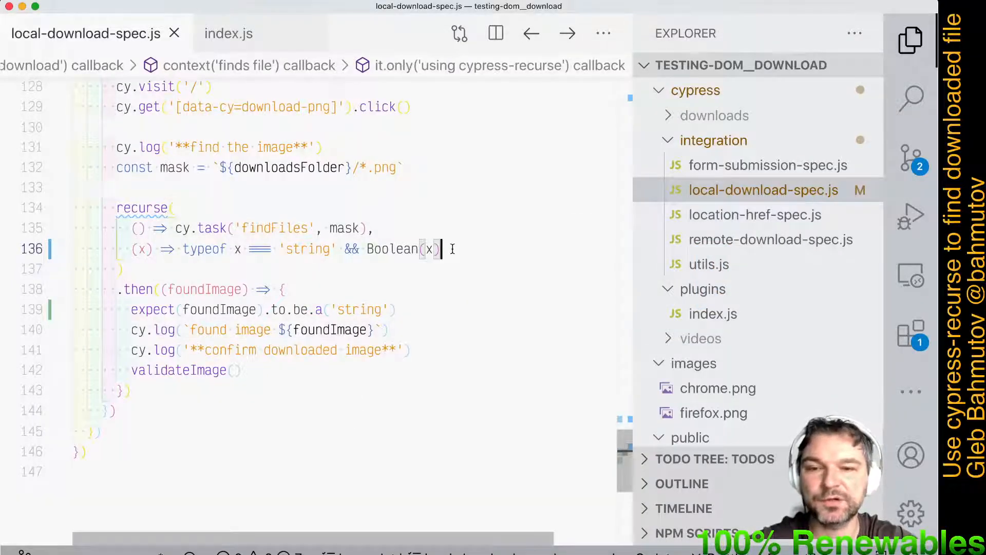
Extract the predicate into const isNonEmptyString and start an it.only('isNonEmptyString') test with expect calls.
triple_click(283, 249)
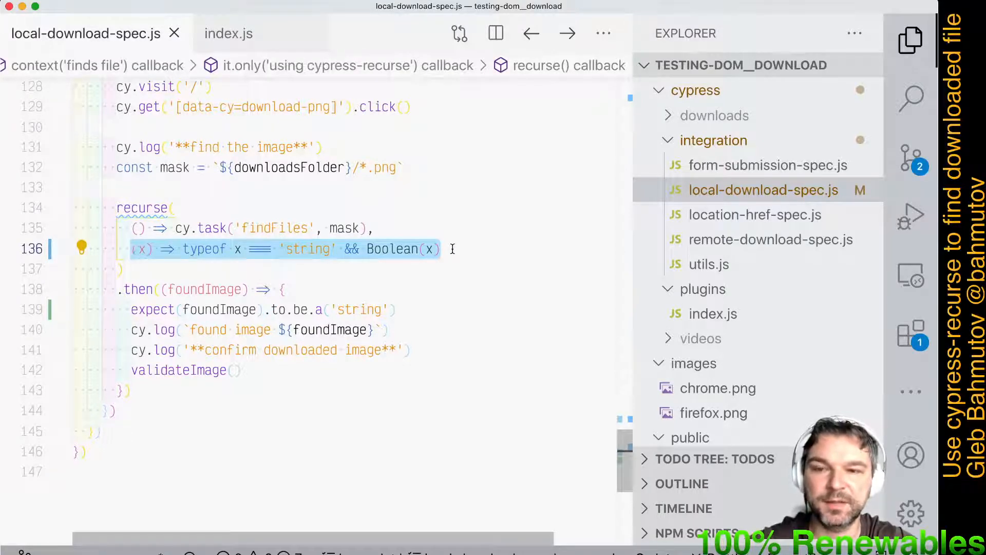
text(isNonEmptyString =)
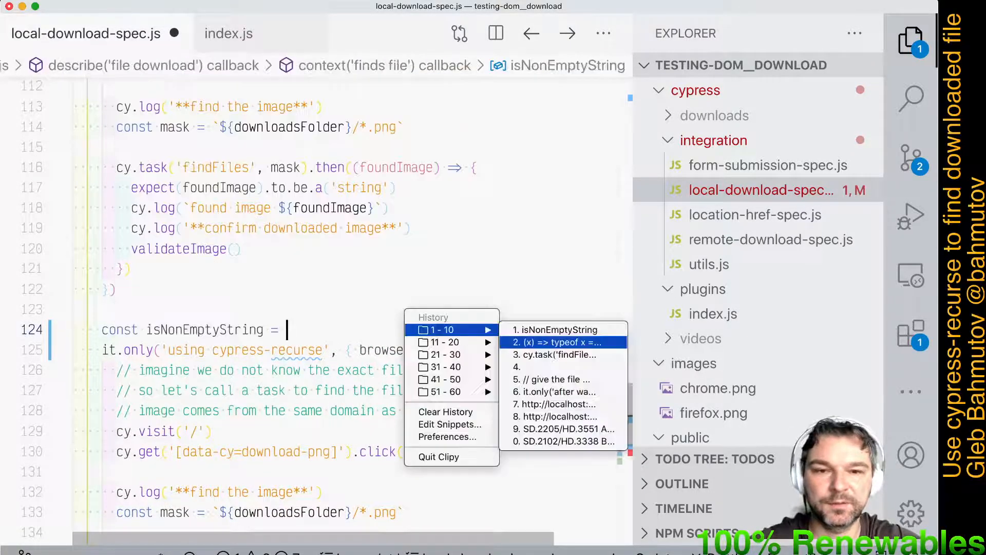
click(563, 342)
text(it.only('isNonEmptyString', () => {)
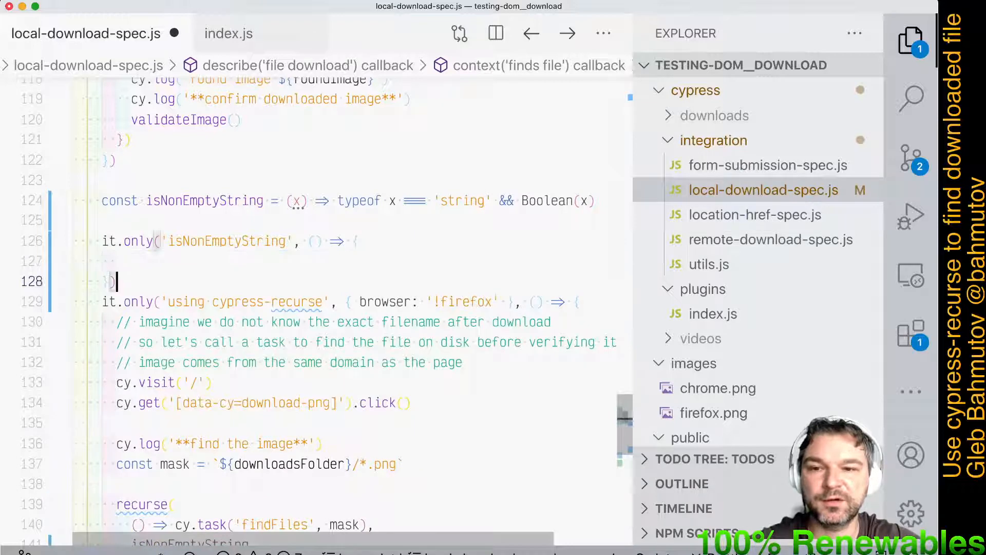
text(expect)
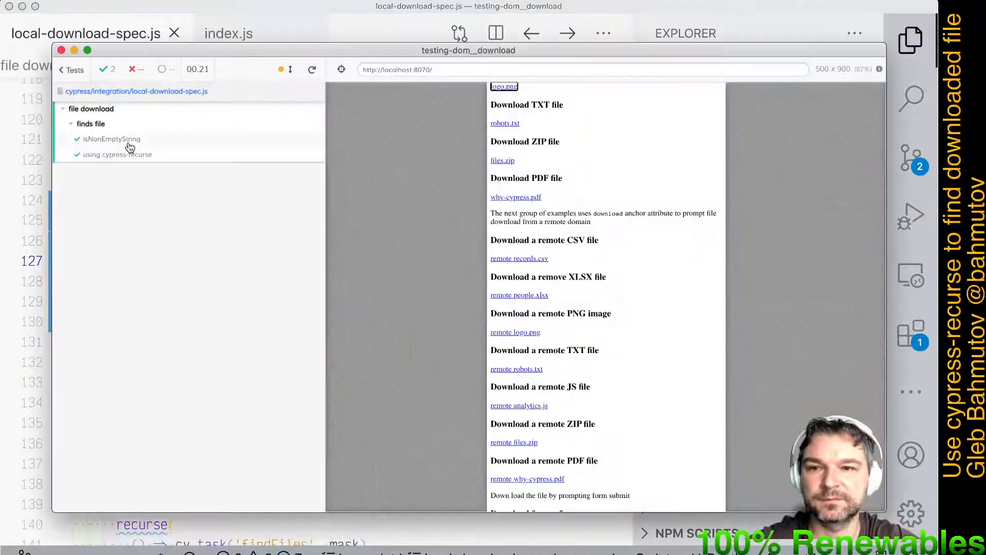
click(111, 138)
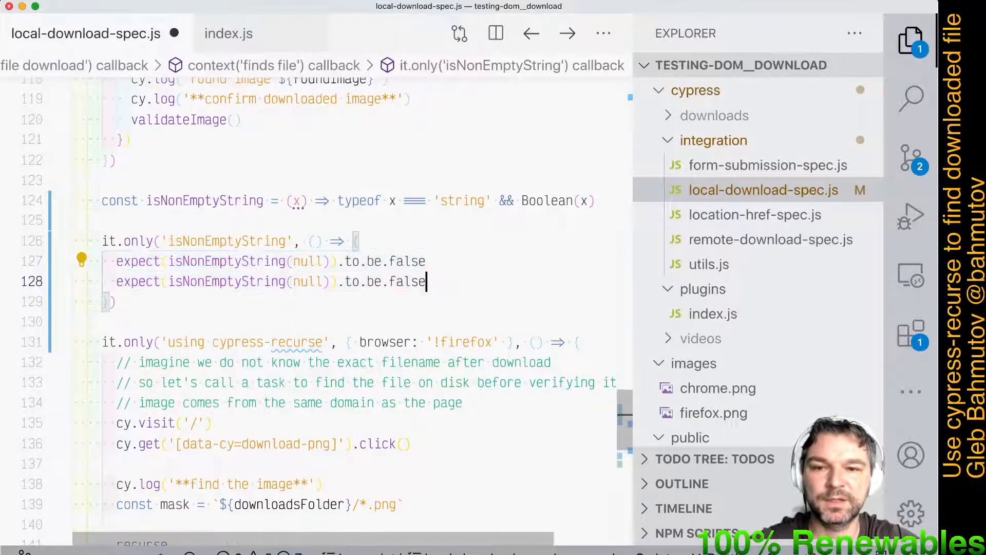
Assert false for null and '', true for 'logo.png', then review recurse using isNonEmptyString.
text('')
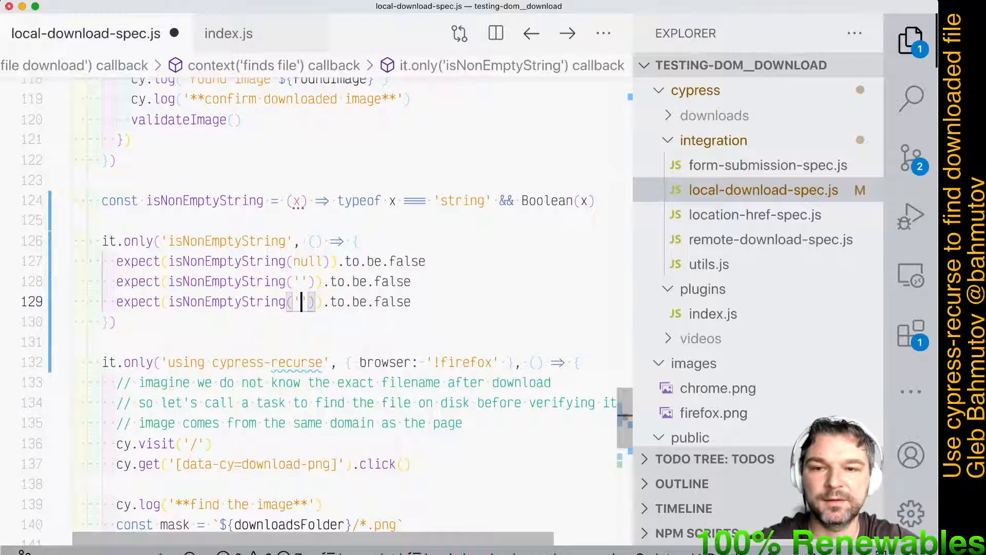
text(logo.p)
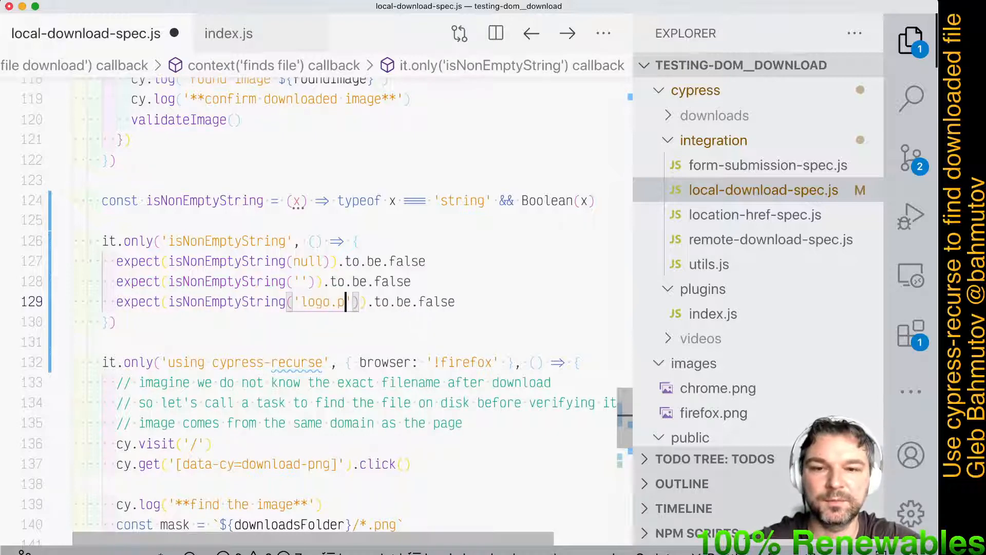
text(ng')).to.be.true)
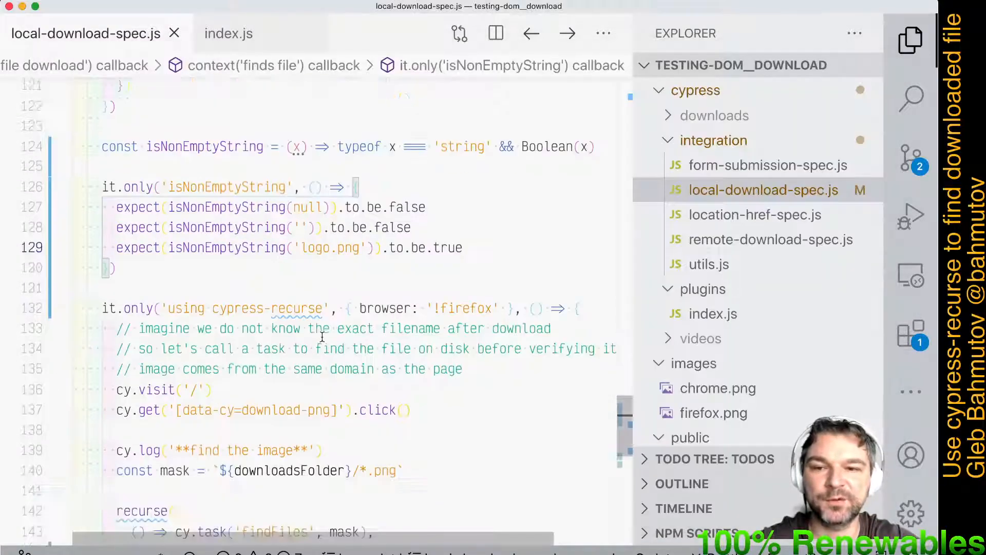
scroll(down, 3)
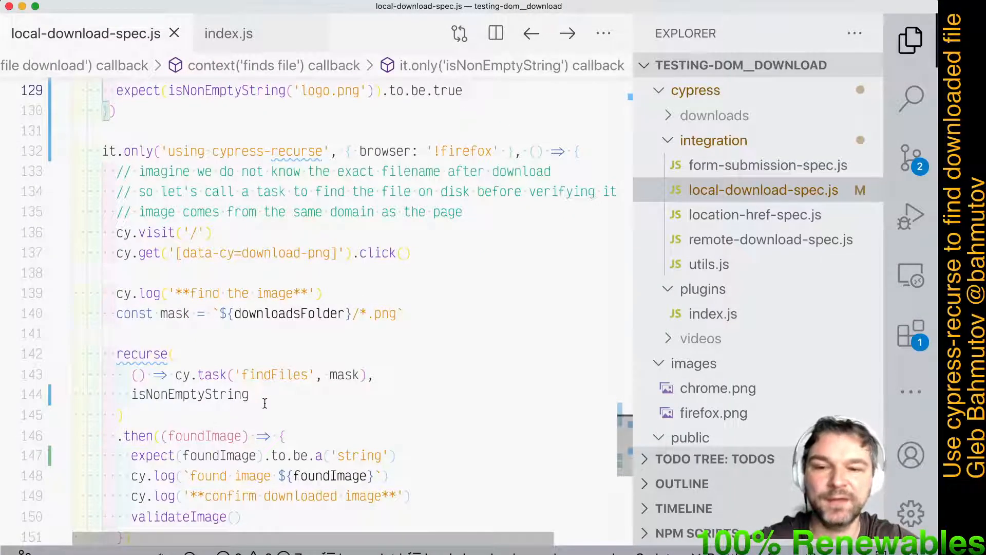